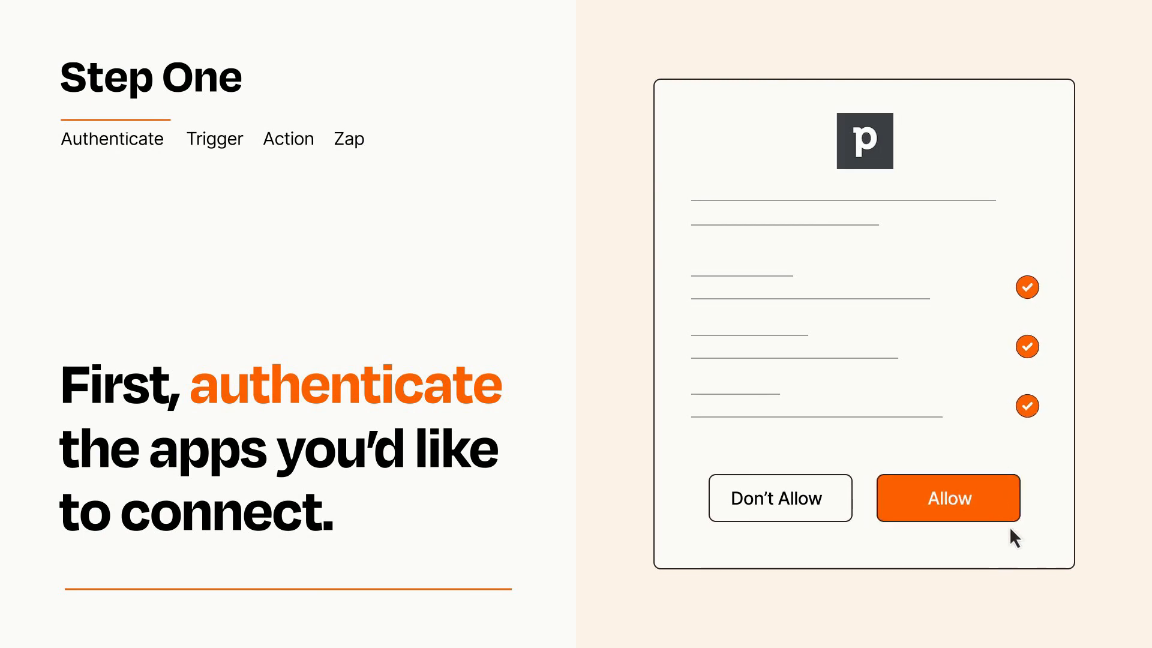
Allow Zapier access to the Pipedrive account on the authorization screen.
{"action": "left_click", "coordinate": [947, 498]}
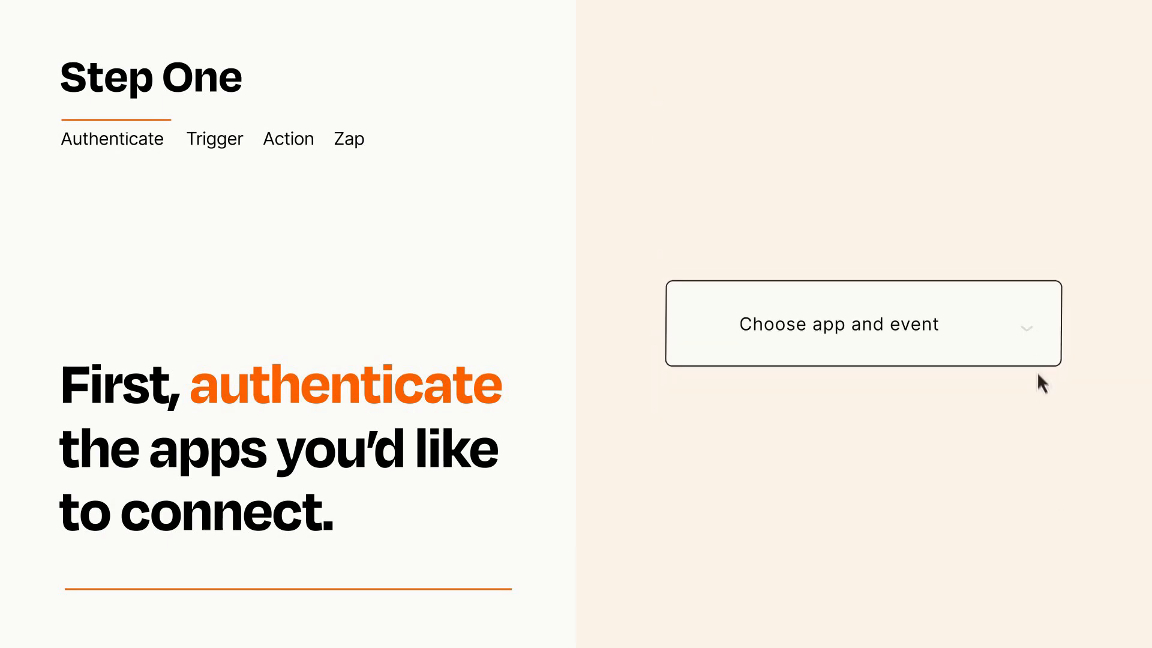
Choose Webflow Form Submission as the Zap's trigger event.
{"action": "left_click", "coordinate": [863, 324]}
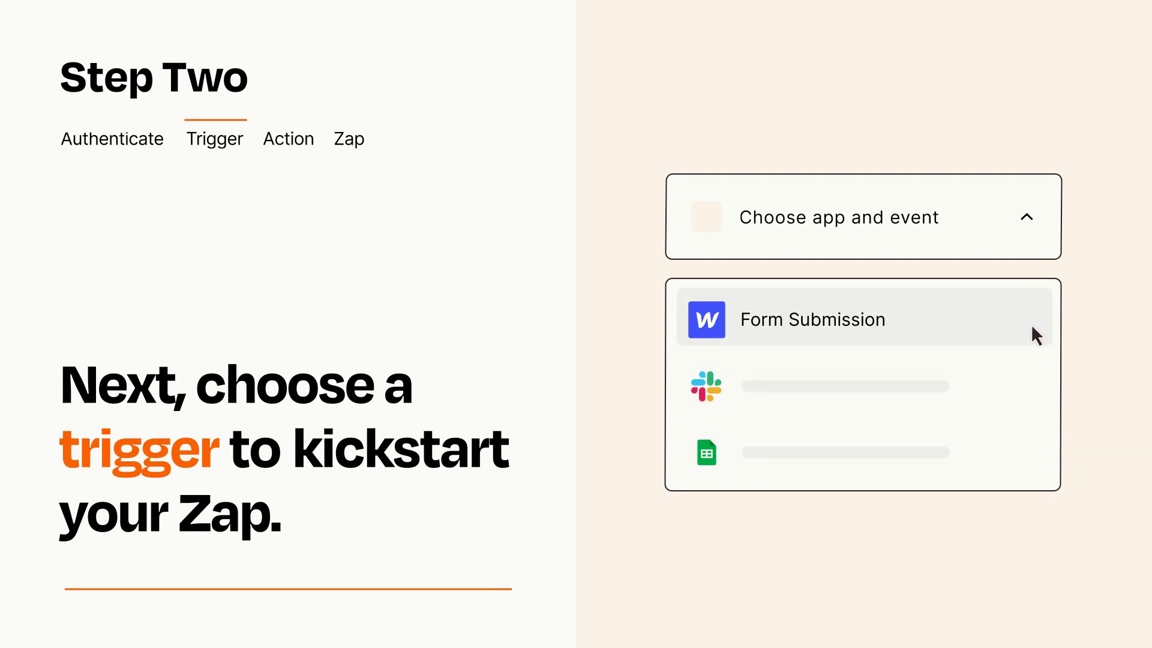
{"action": "left_click", "coordinate": [813, 319]}
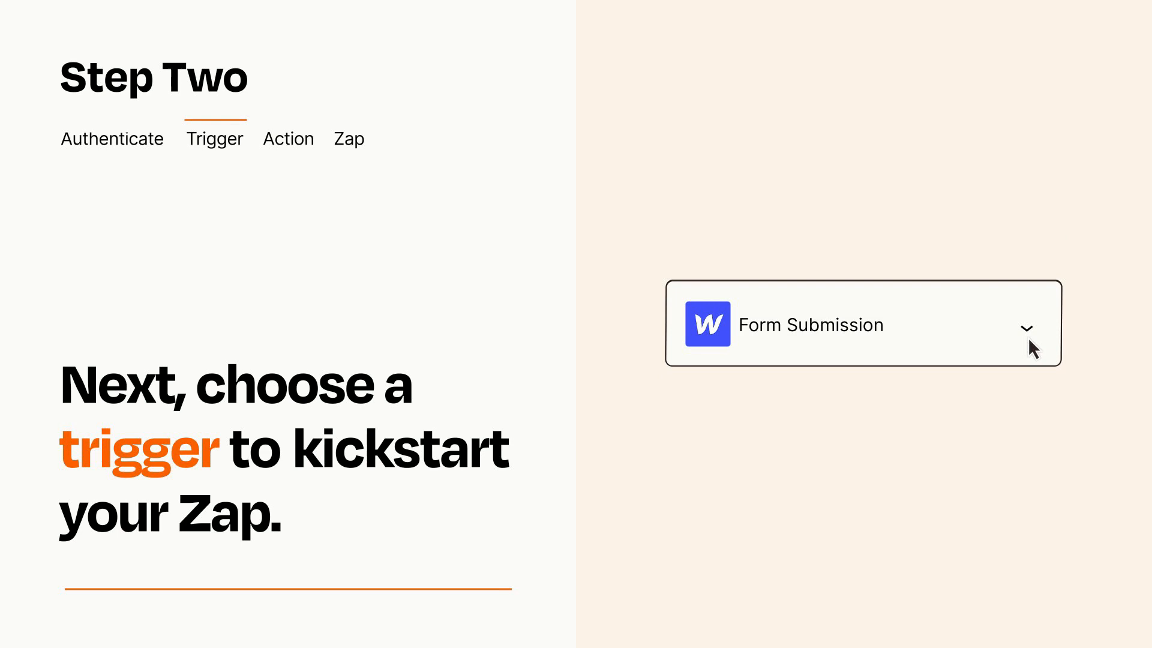
{"action": "mouse_move", "coordinate": [1045, 341]}
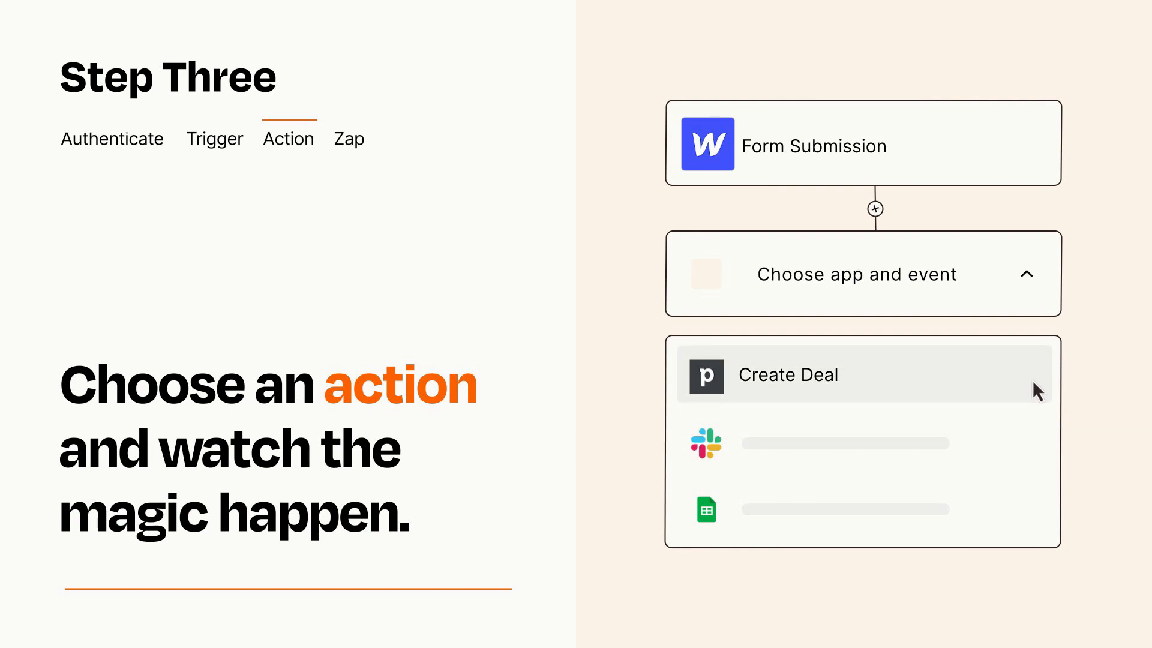
Add Pipedrive Create Deal as the action, mapping Item and Details from Webflow data.
{"action": "left_click", "coordinate": [789, 374]}
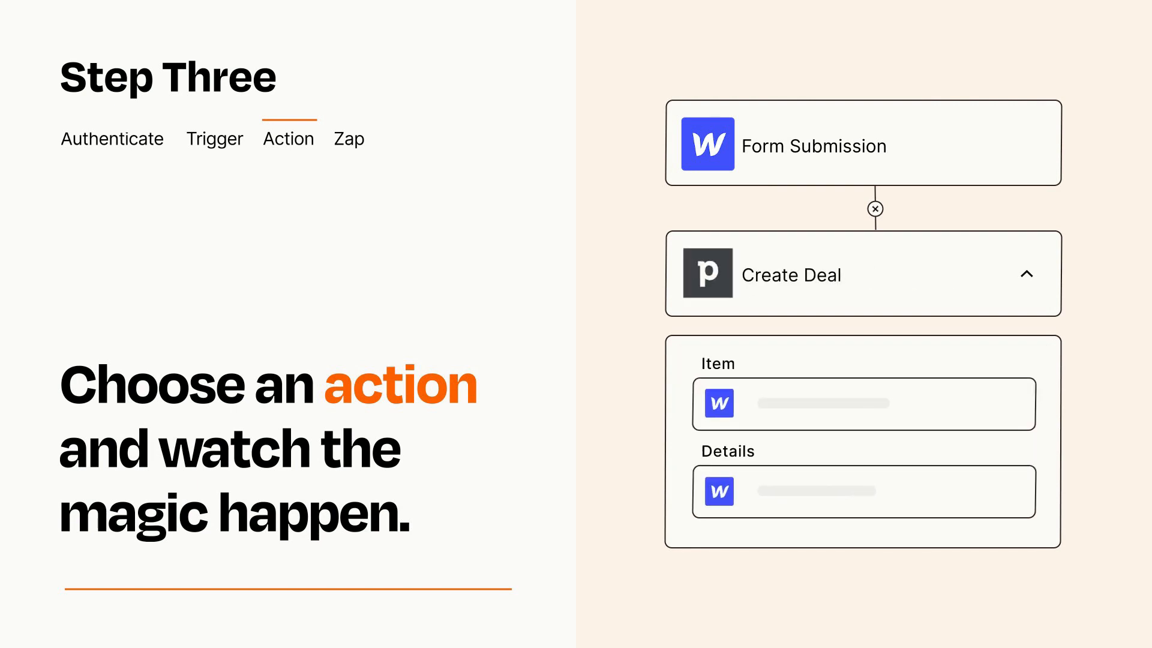
{"action": "left_click", "coordinate": [874, 210]}
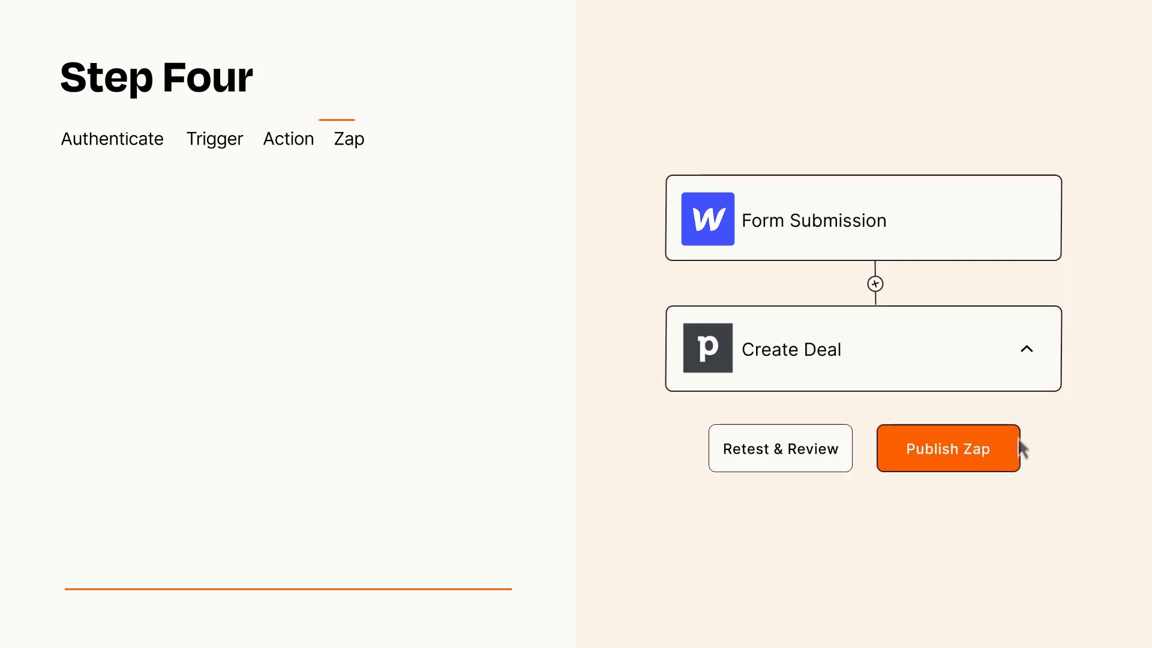
Publish the Webflow-to-Pipedrive Zap and turn it on.
{"action": "left_click", "coordinate": [948, 448]}
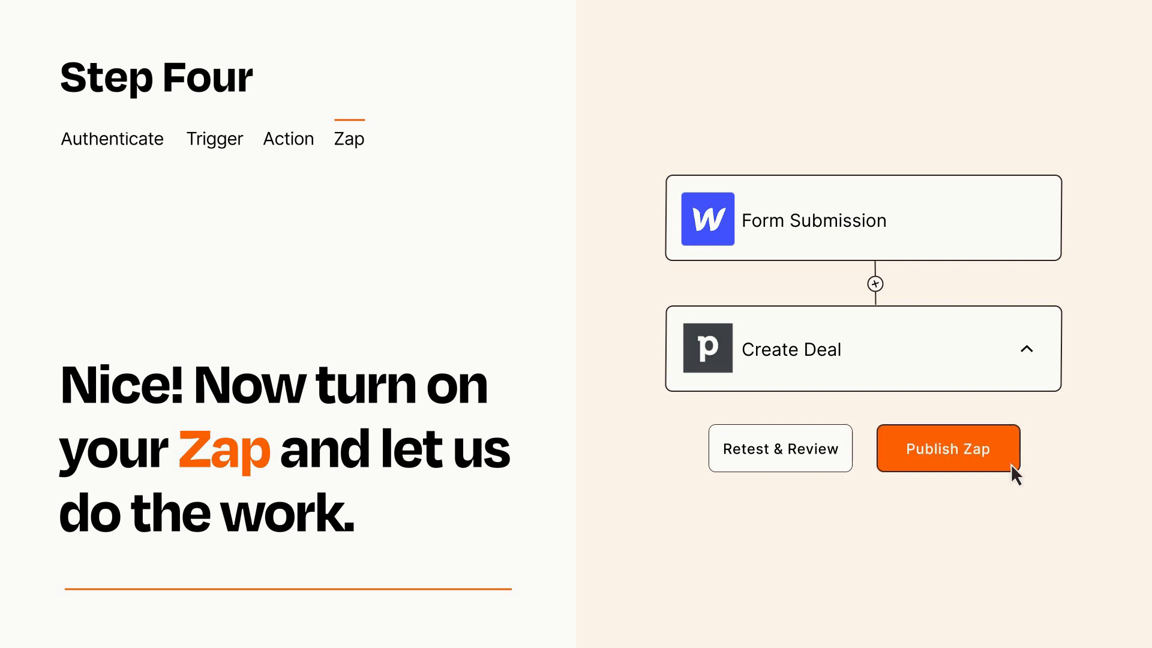
{"action": "left_click", "coordinate": [947, 448]}
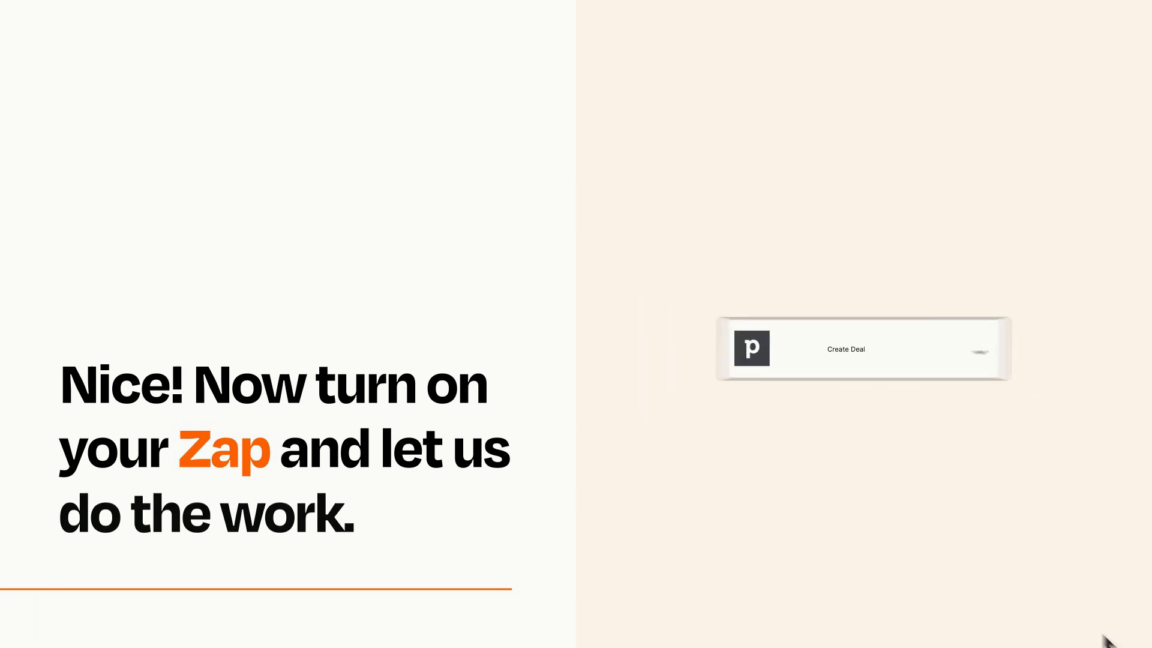